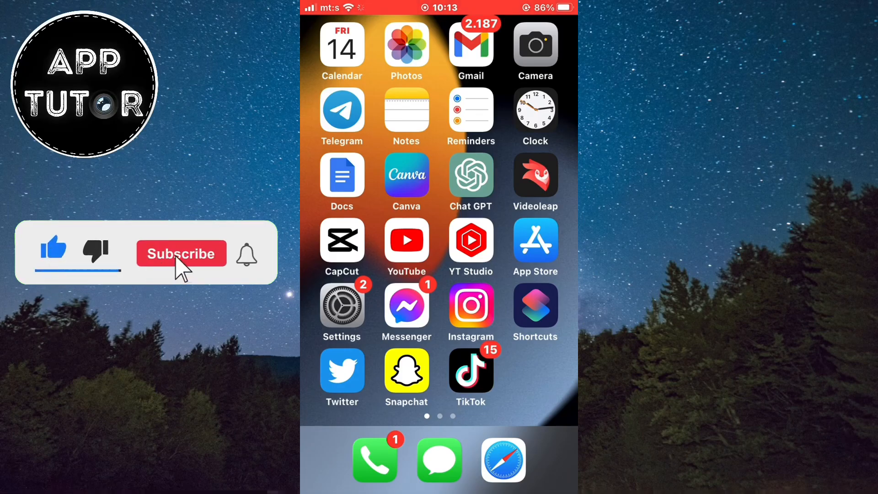
Step: Launch YouTube and reach the Settings list via the profile picture
left_click(180, 253)
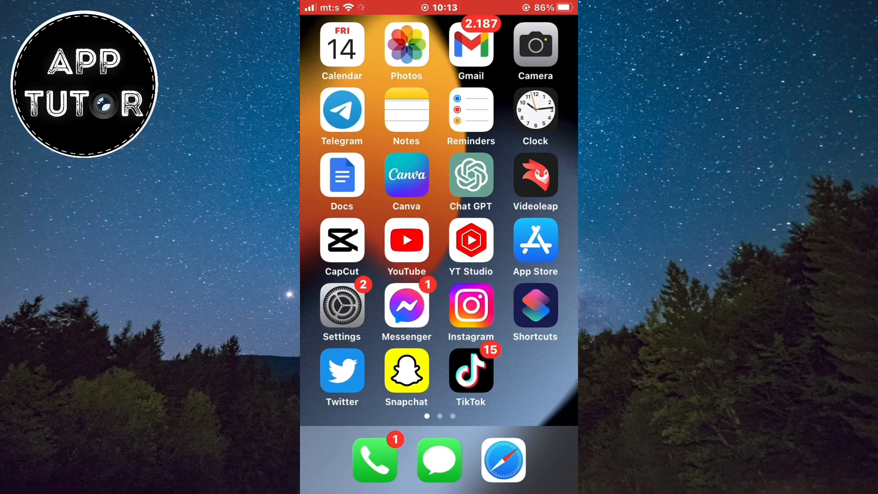
left_click(406, 239)
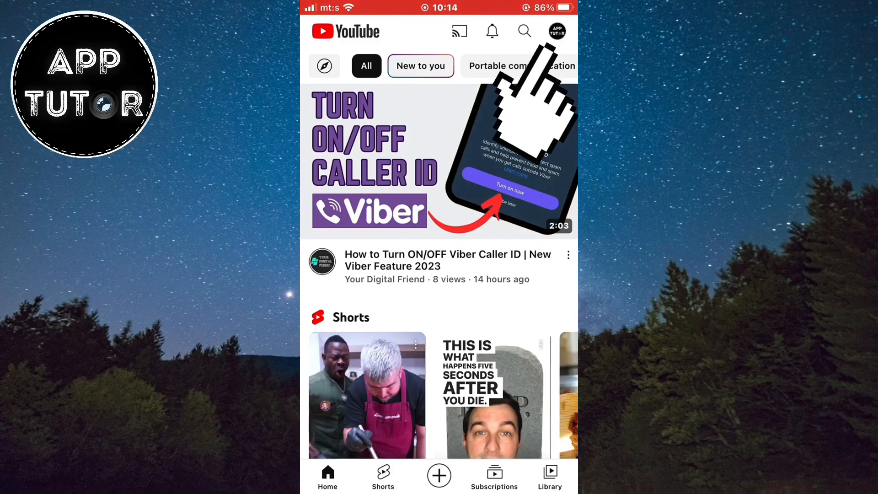
left_click(556, 31)
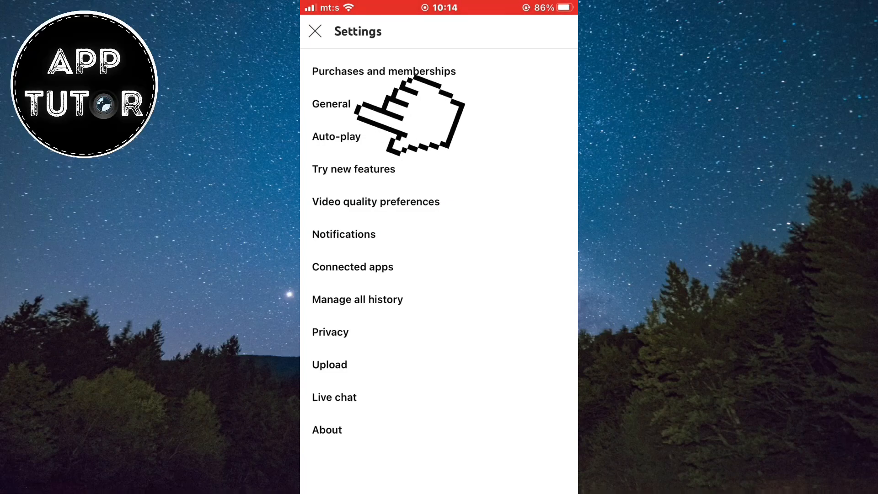
Step: Turn Restricted Mode off under General and return to the Settings list
left_click(331, 104)
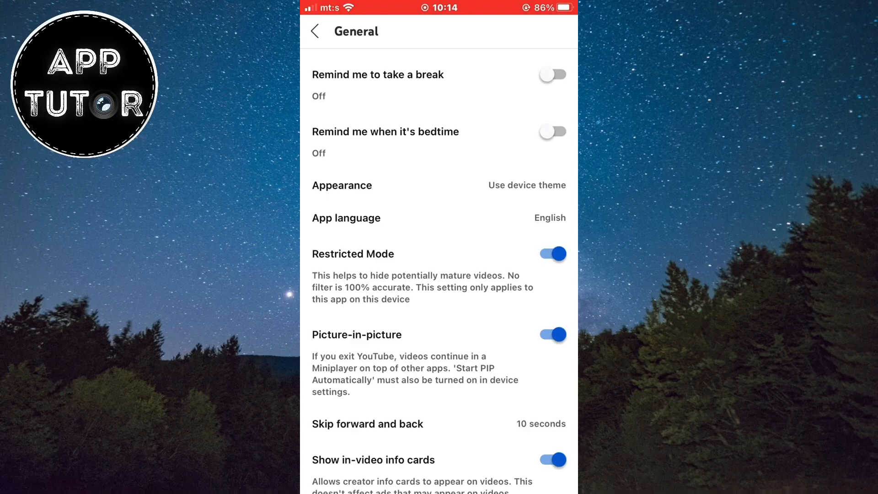
left_click(552, 254)
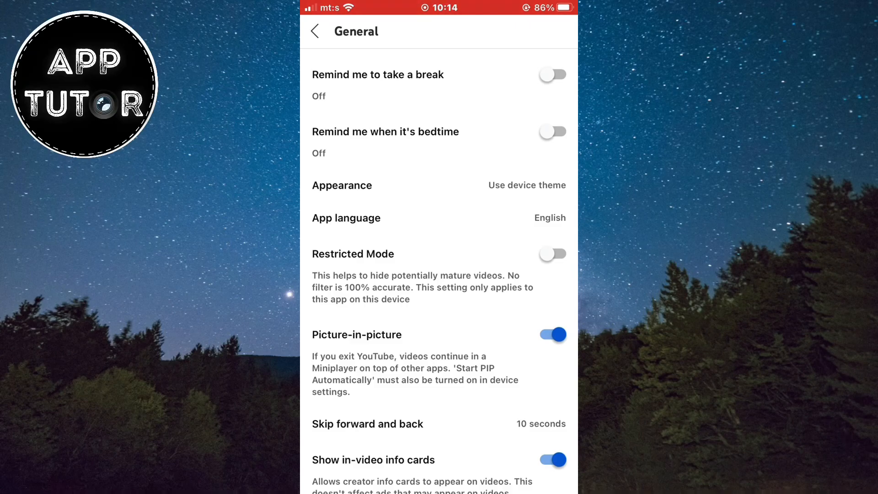
left_click(315, 31)
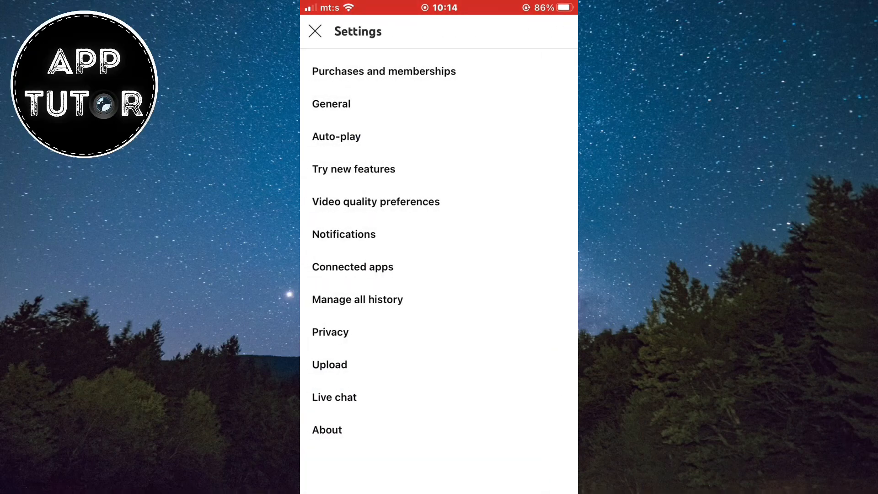
Step: Leave Settings and reach Manage your Google Account from the profile menu
left_click(315, 31)
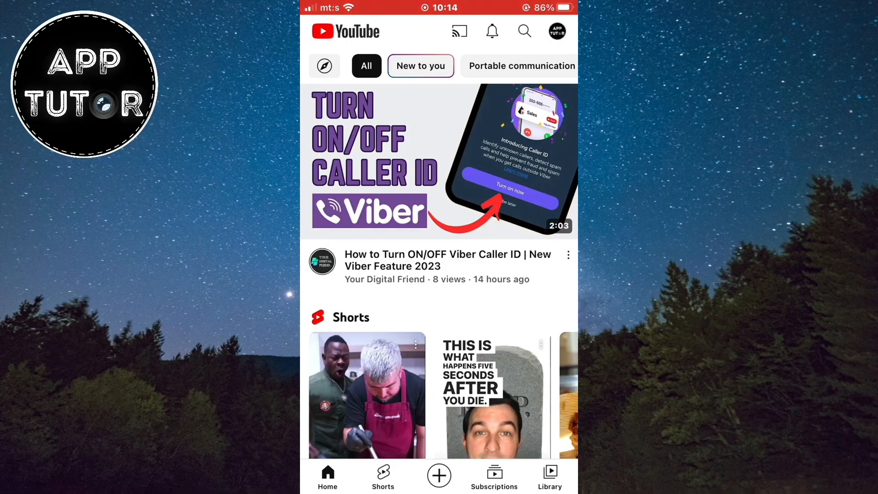
left_click(555, 31)
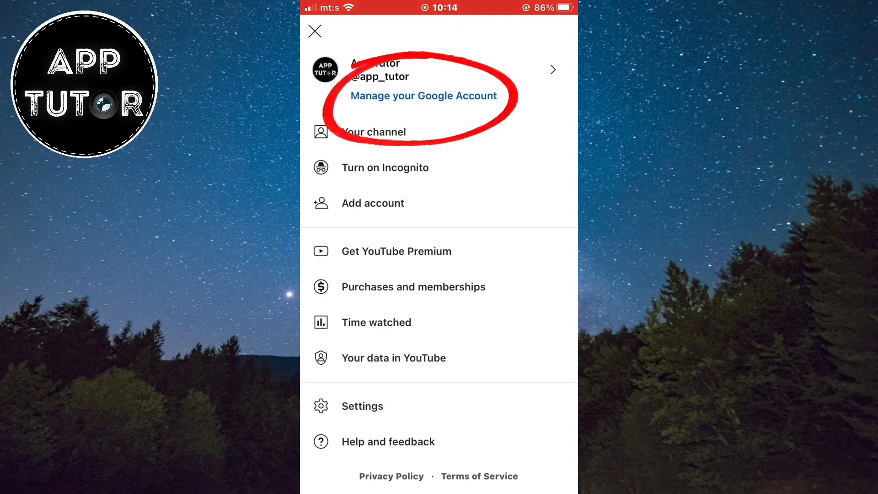
left_click(313, 31)
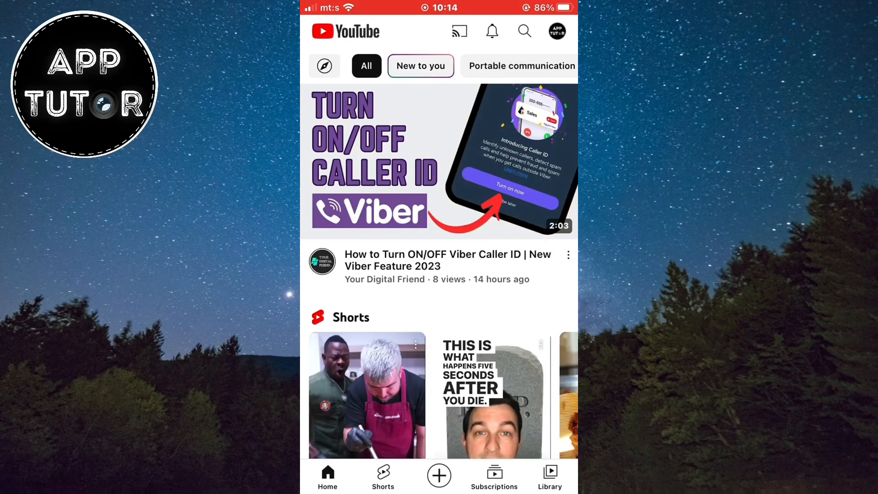
left_click(557, 31)
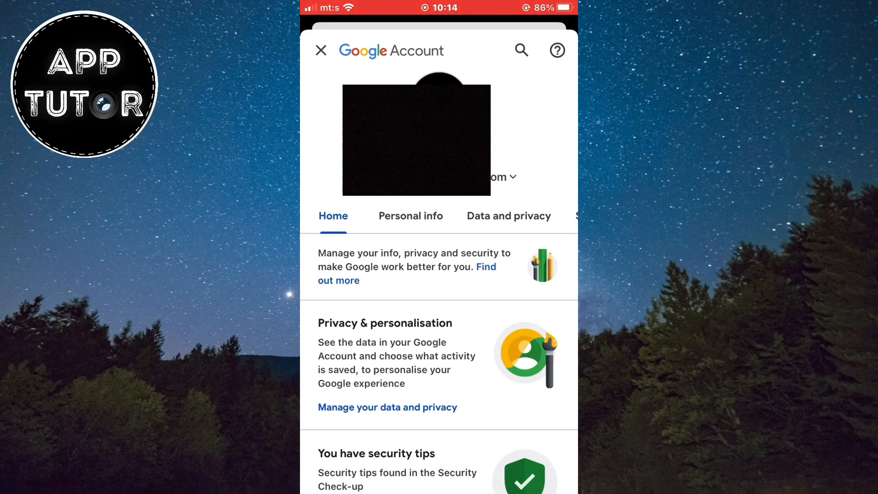
left_click(411, 216)
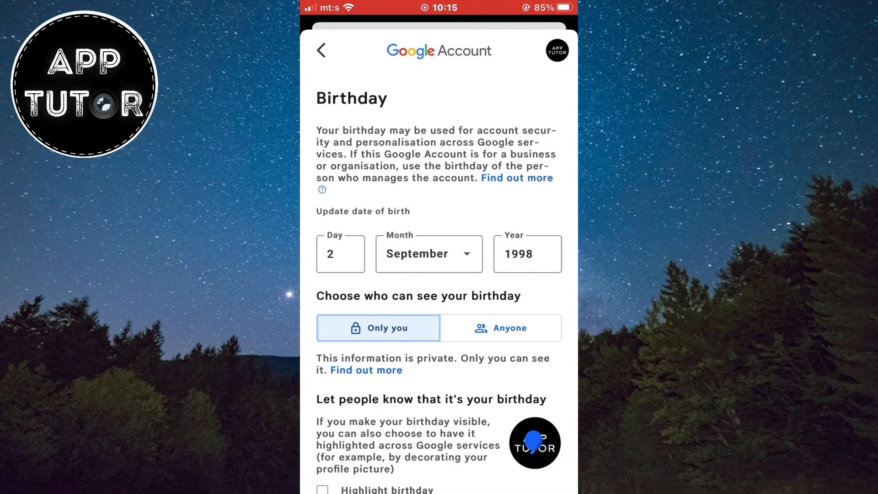
left_click(525, 254)
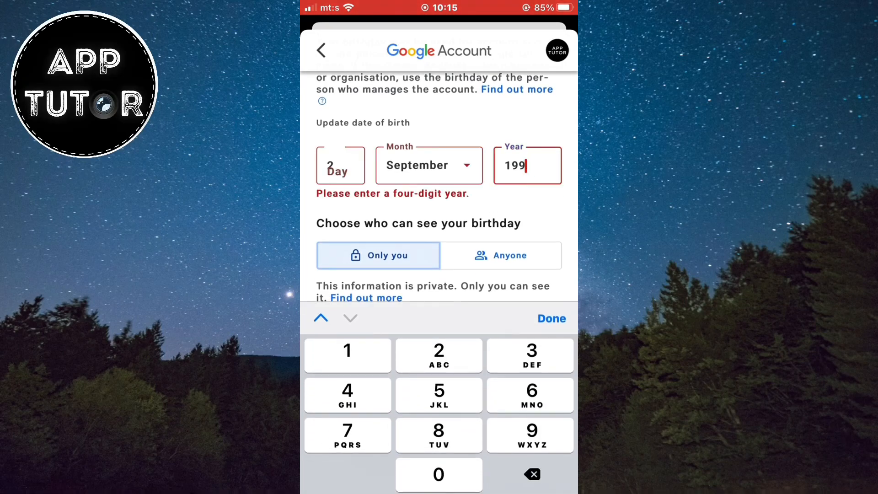